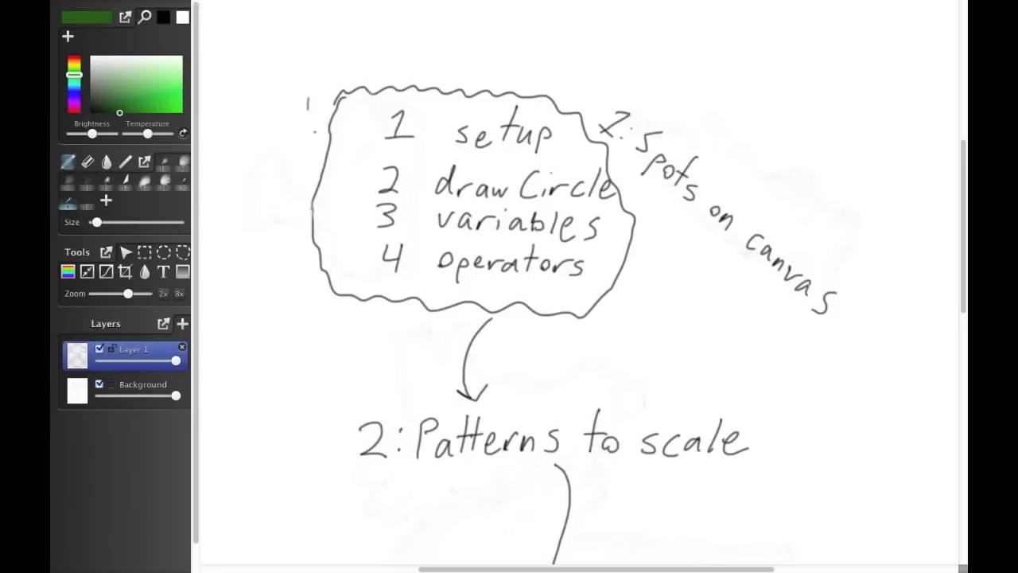
left_click_drag(310, 112, 374, 123)
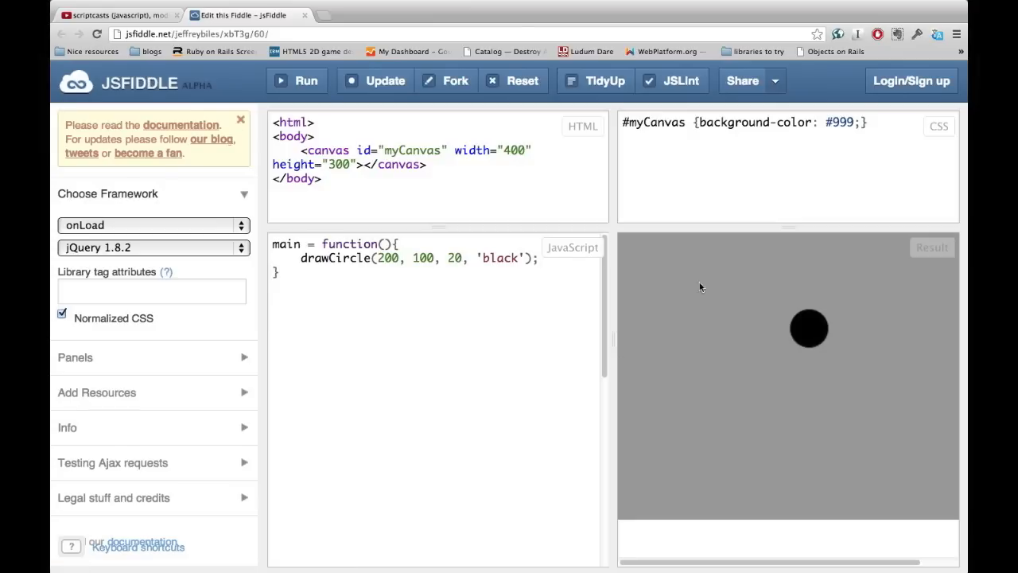
mouse_move(823, 353)
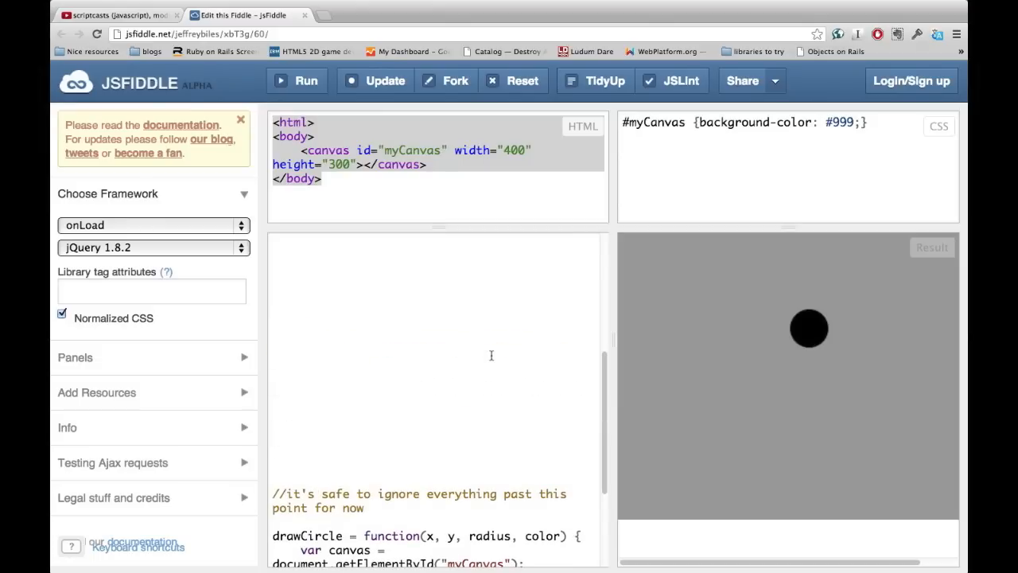
mouse_move(425, 510)
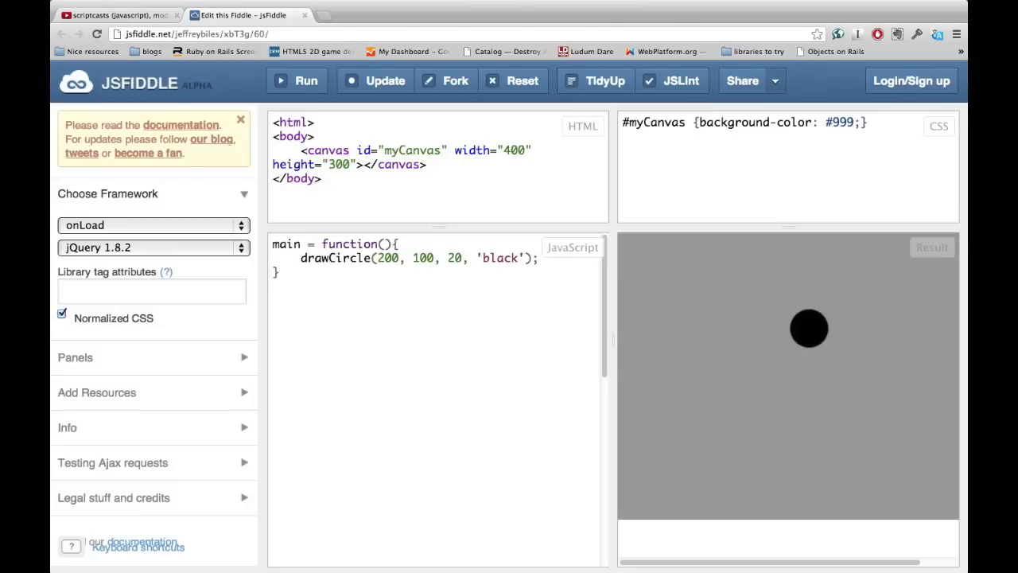
mouse_move(866, 309)
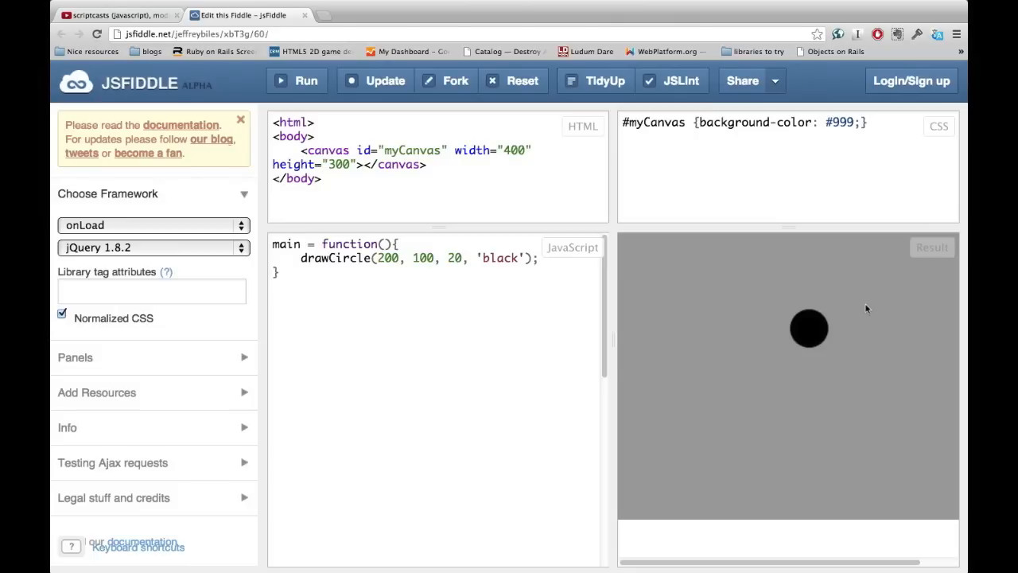
mouse_move(724, 321)
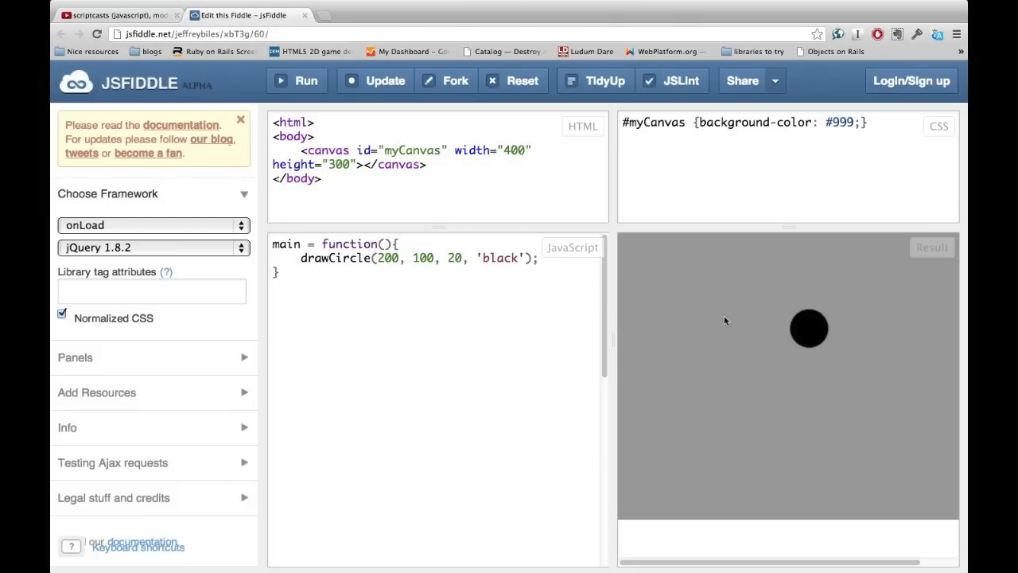
mouse_move(806, 341)
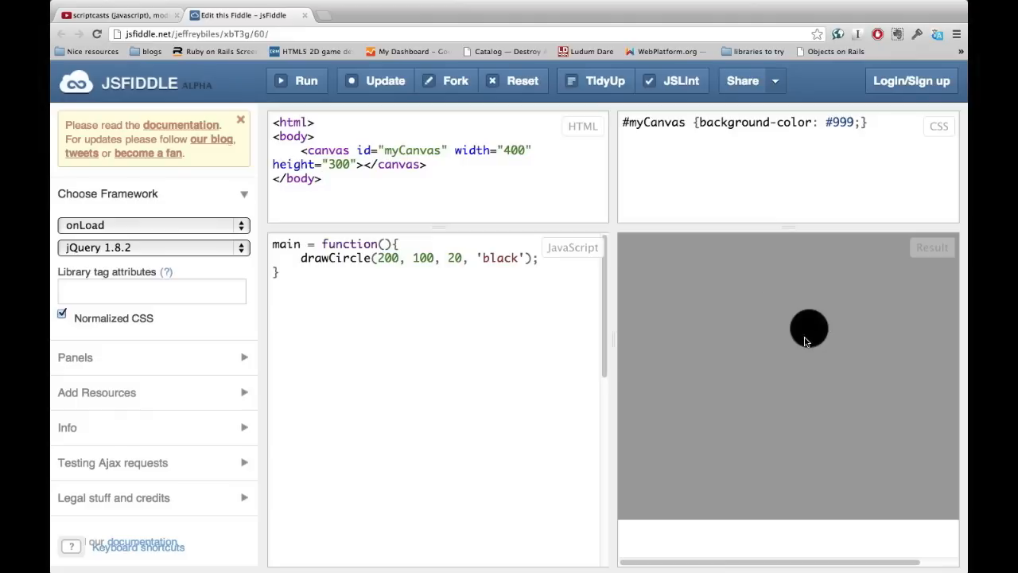